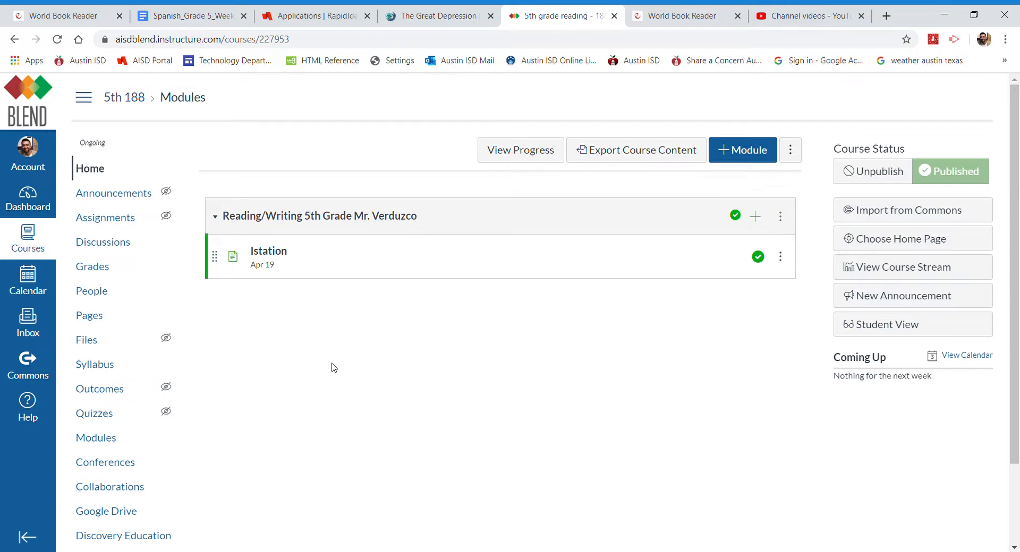
mouse_move(531, 75)
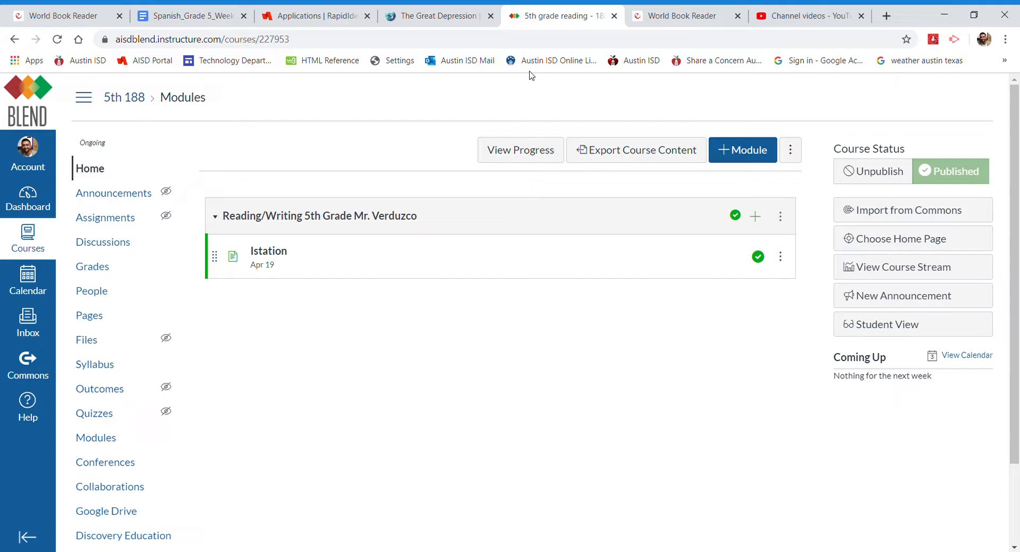
mouse_move(345, 112)
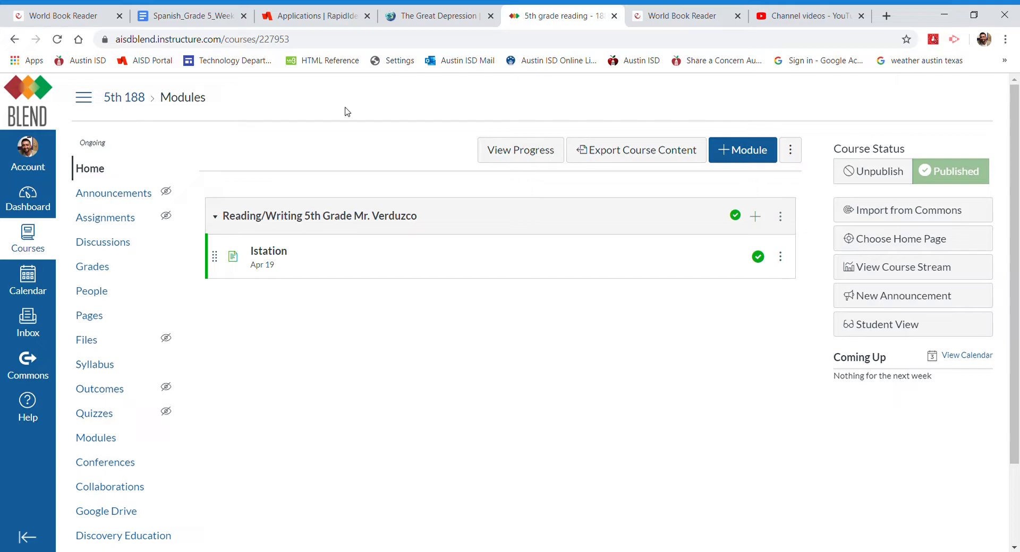
mouse_move(334, 204)
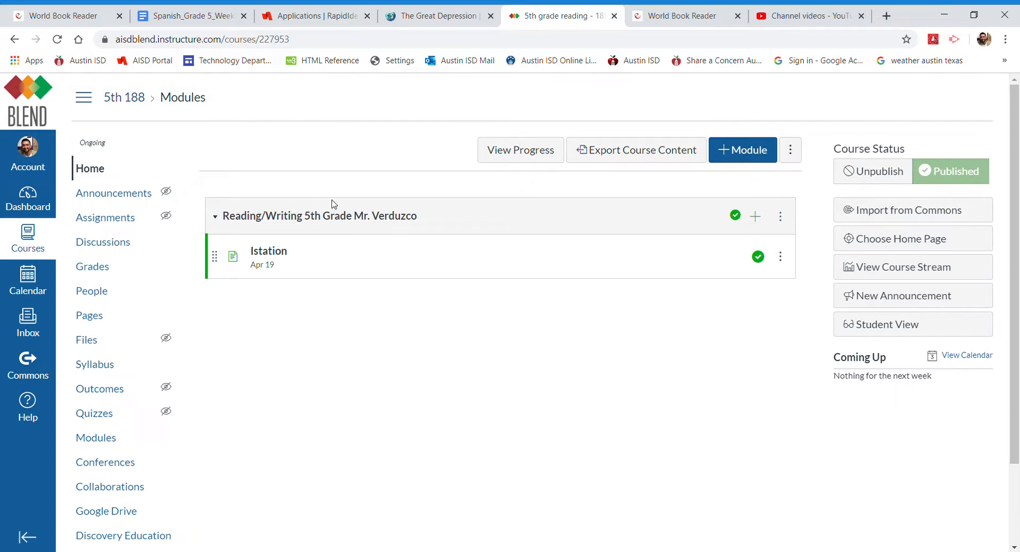
mouse_move(366, 281)
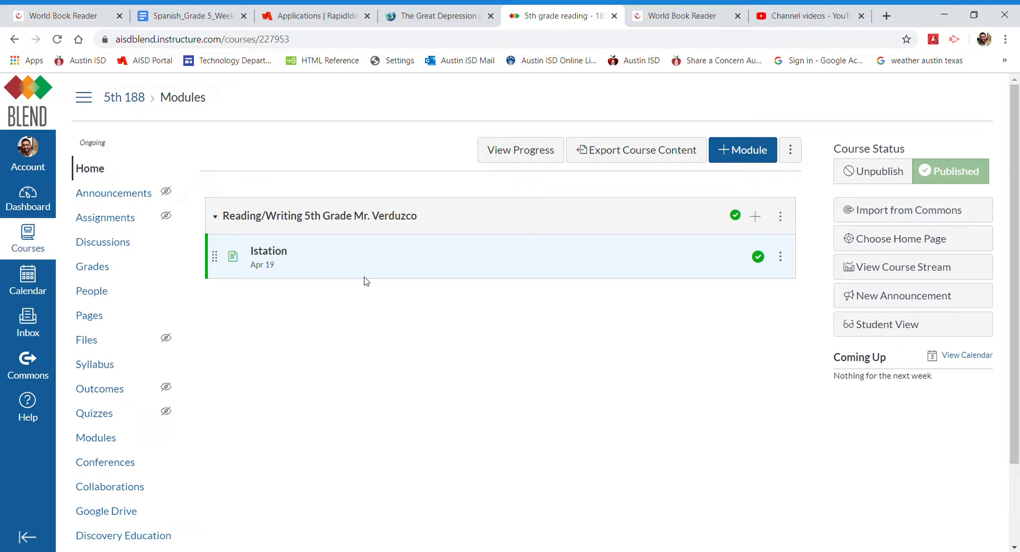
mouse_move(435, 46)
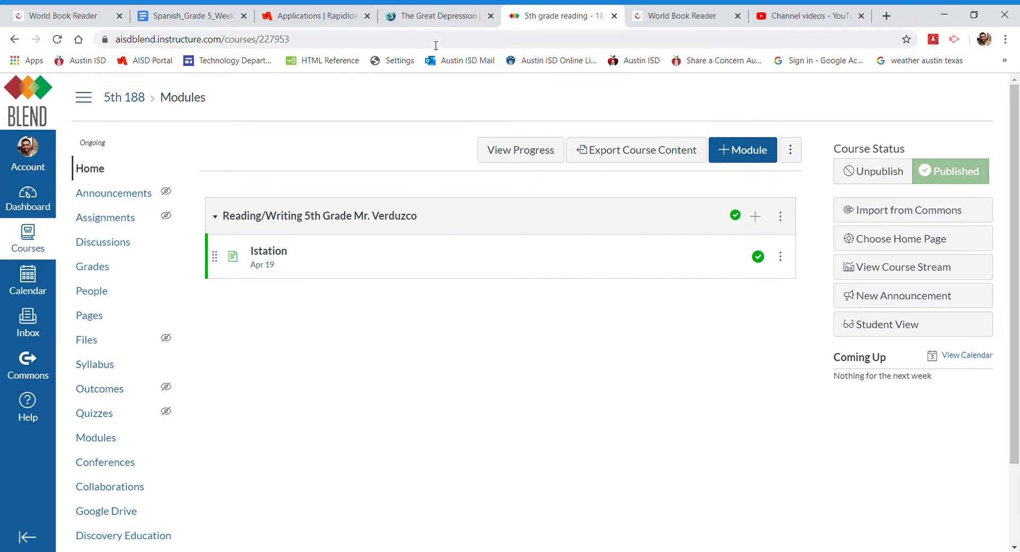
View the Great Depression video, return to the course modules page, and list all Canvas courses.
click(433, 16)
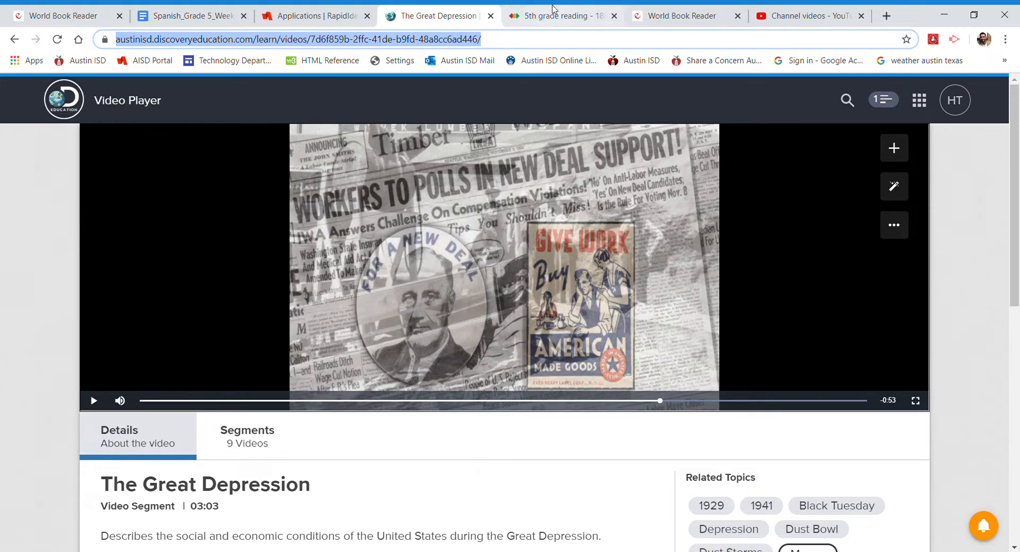
click(561, 16)
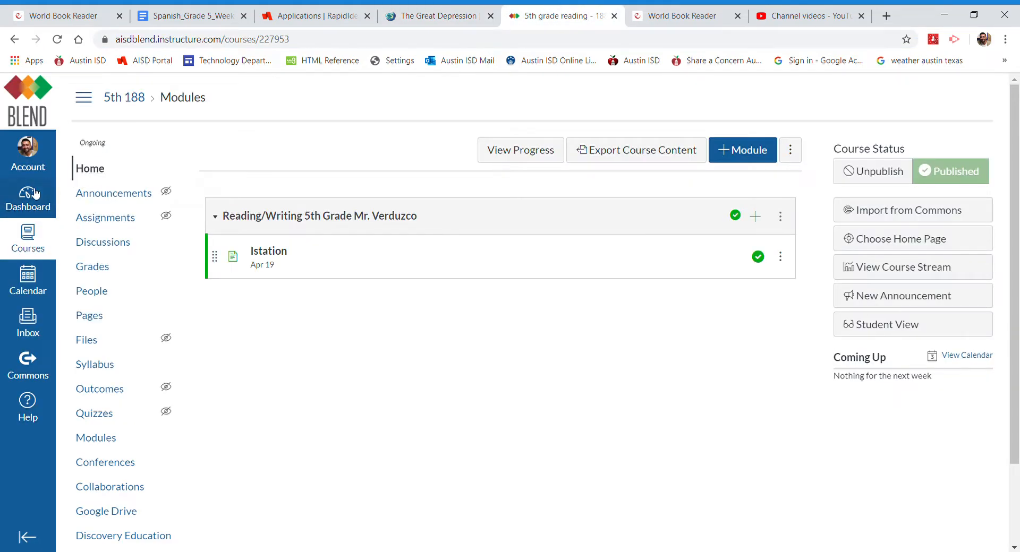
click(27, 239)
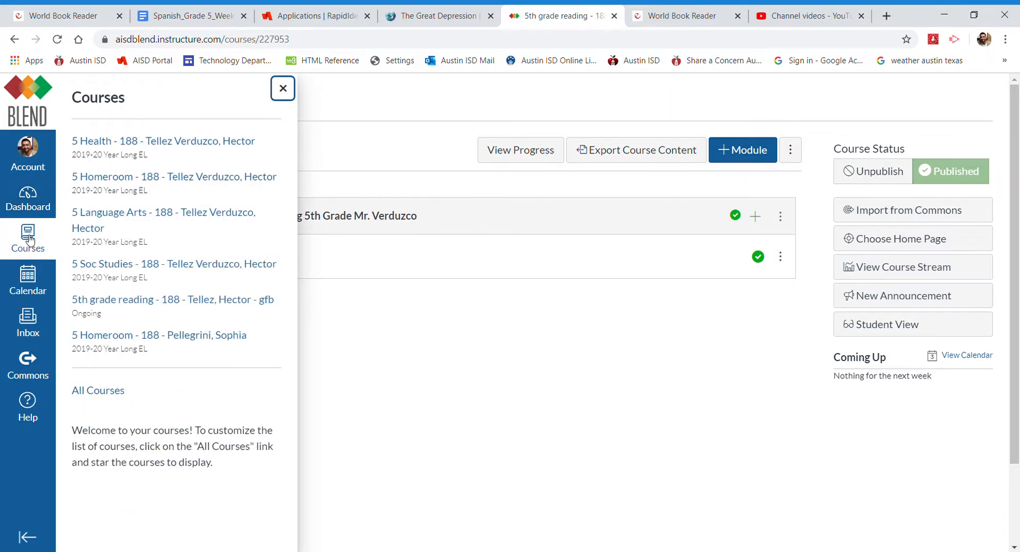
mouse_move(172, 327)
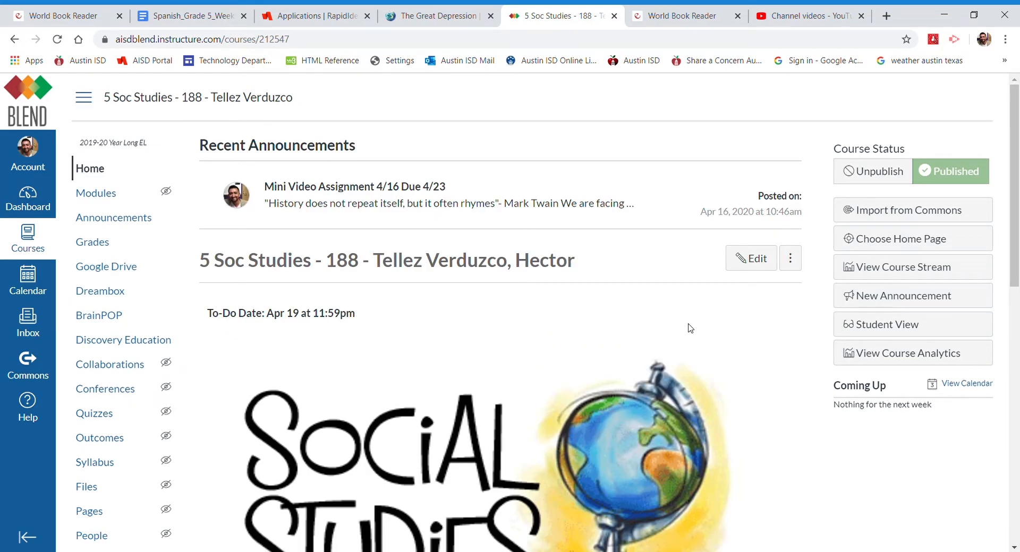
Read the Mini Video Assignment announcement in 5 Soc Studies, then return to The Little Red Hen reader tab.
scroll(down, 3)
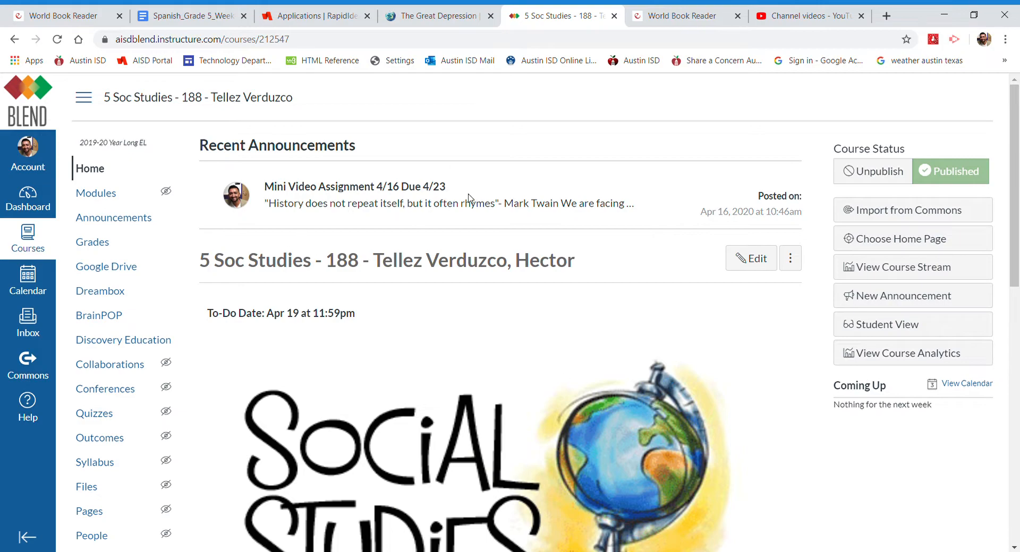
click(355, 187)
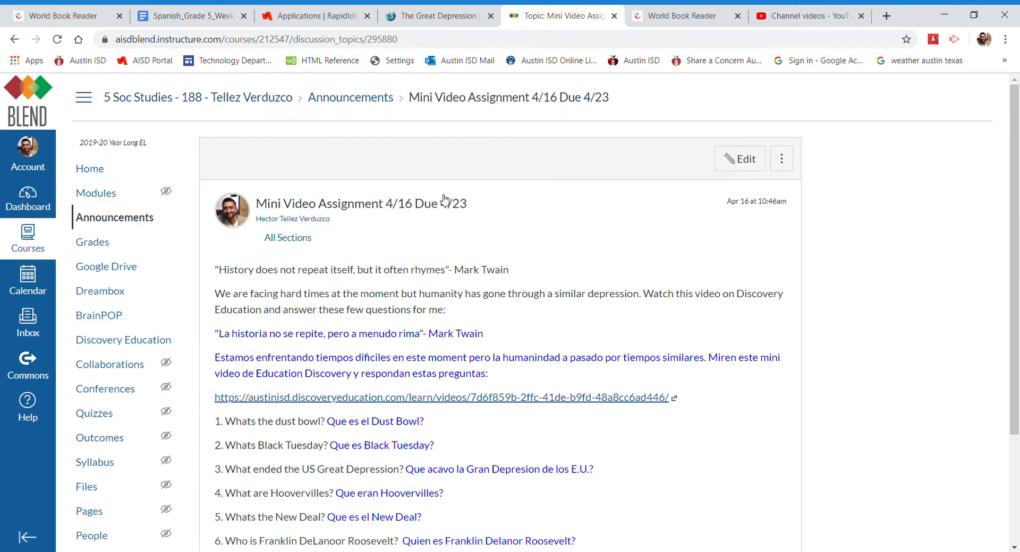
scroll(down, 3)
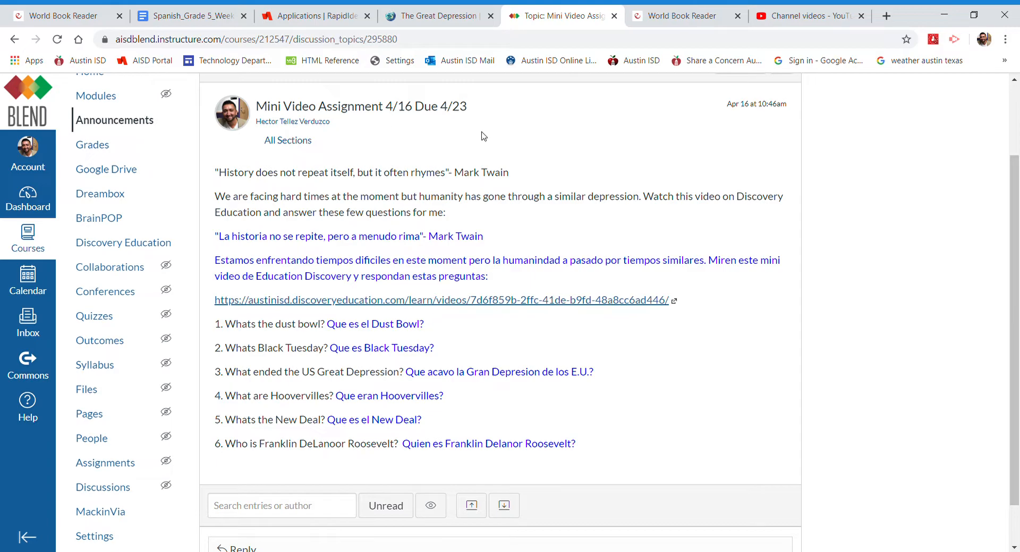
click(680, 16)
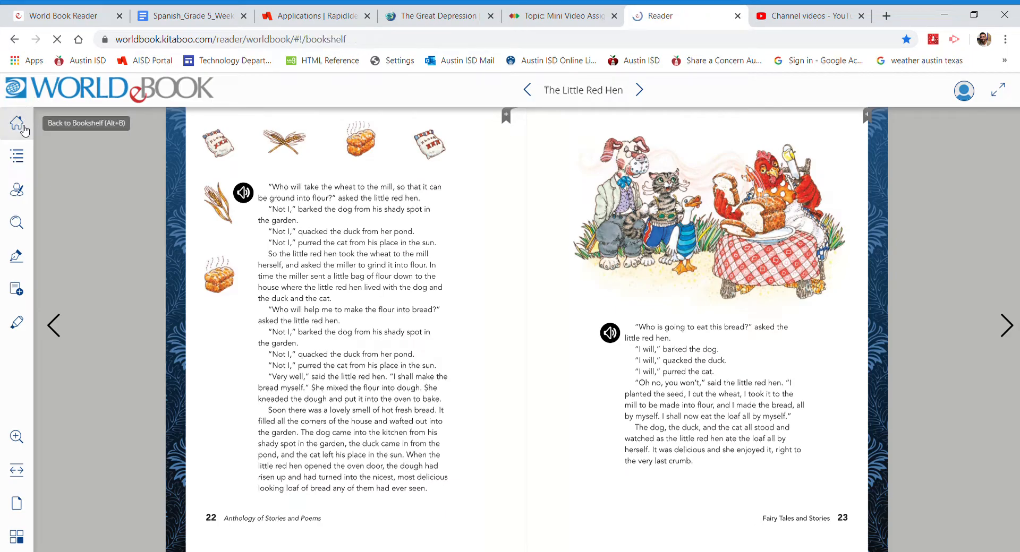
Return from The Little Red Hen to the World Book bookshelf of available books.
click(15, 124)
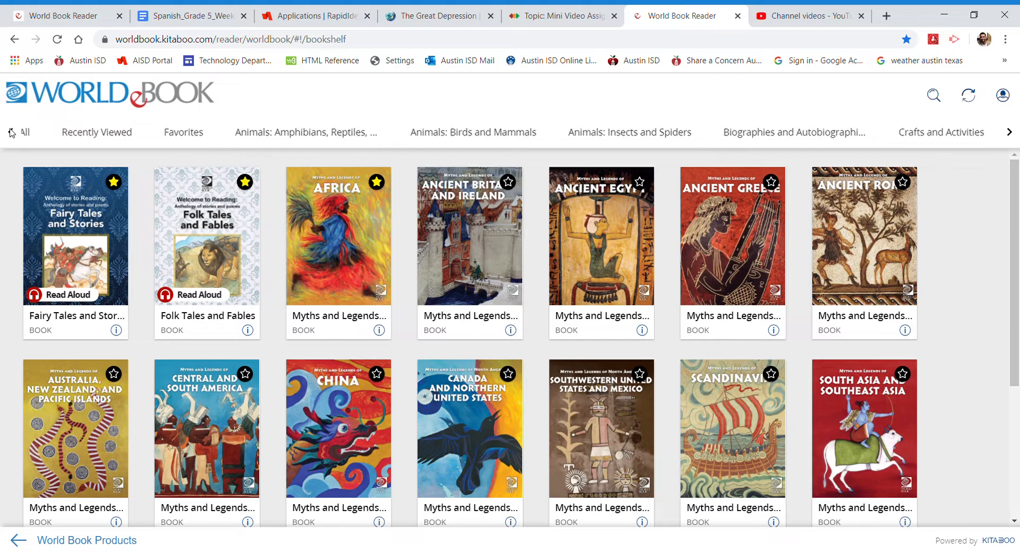
mouse_move(104, 137)
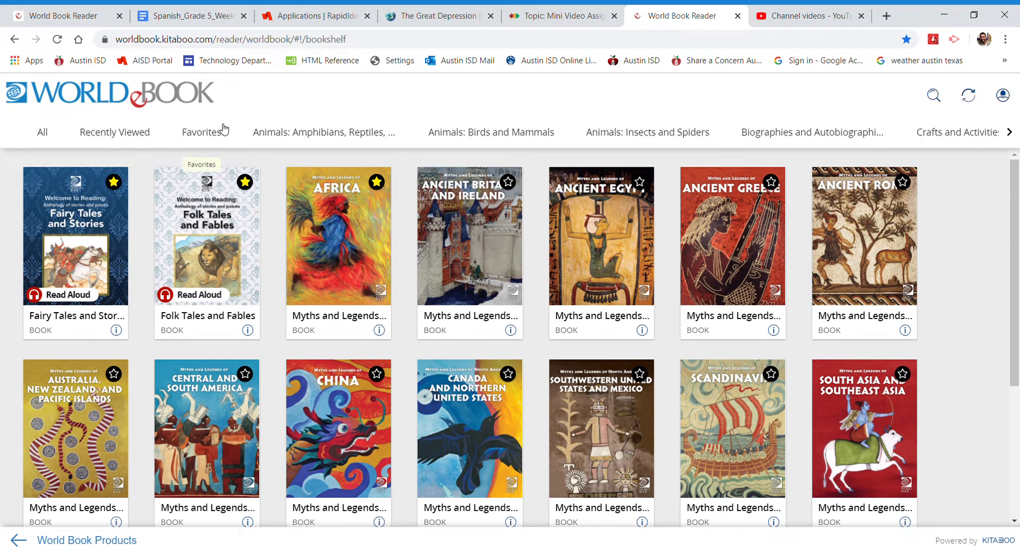
mouse_move(645, 126)
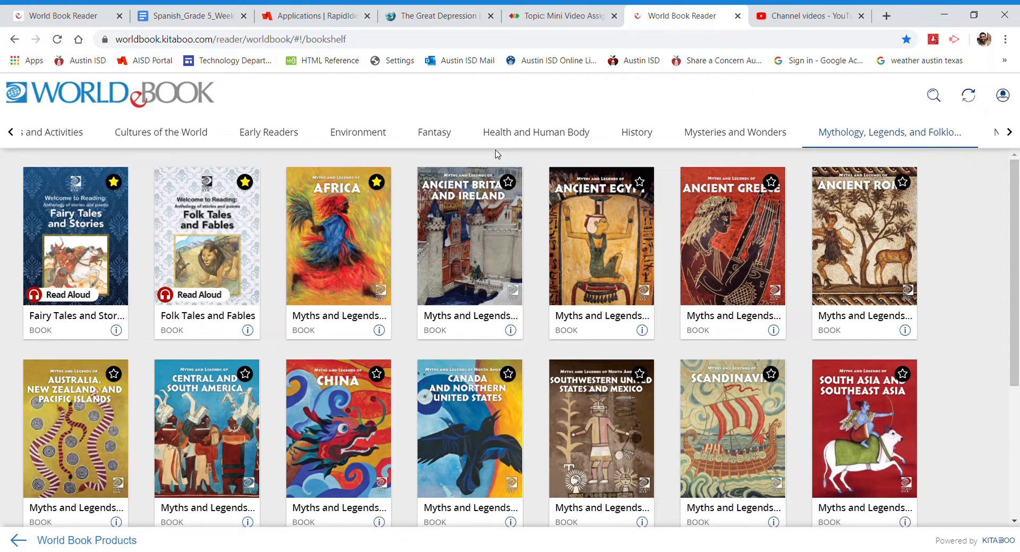
mouse_move(74, 245)
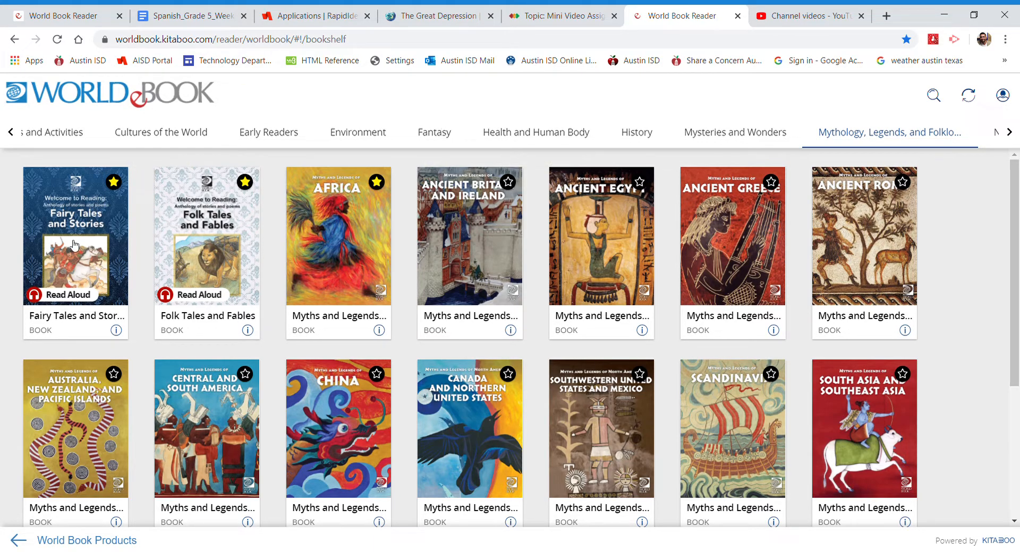
Open the Fairy Tales and Stories anthology at its cover page.
click(74, 246)
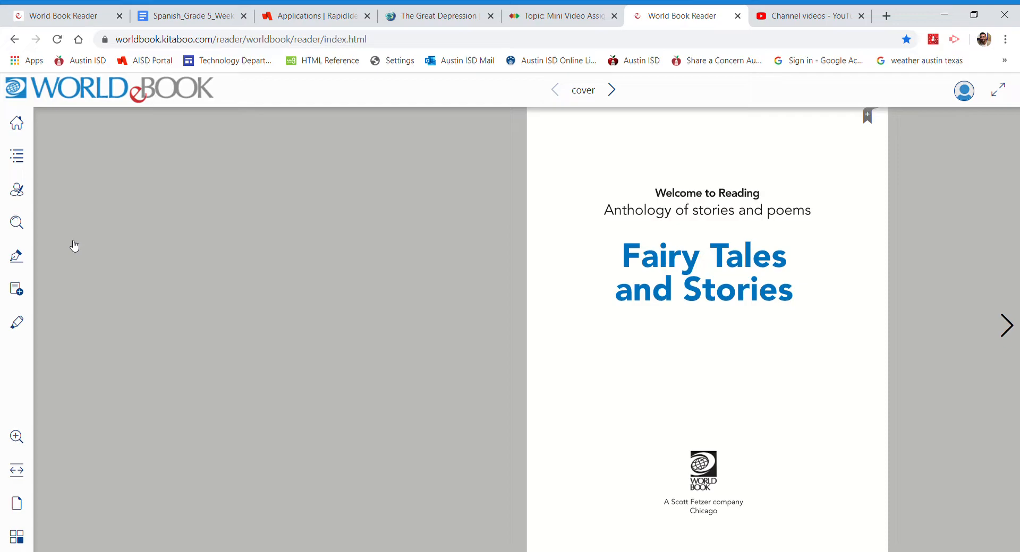
mouse_move(125, 227)
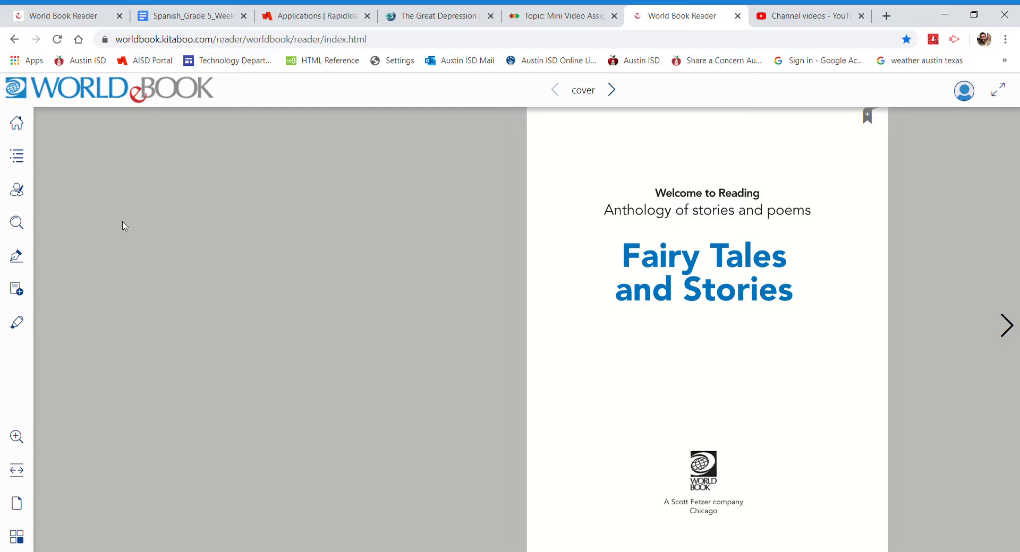
mouse_move(335, 321)
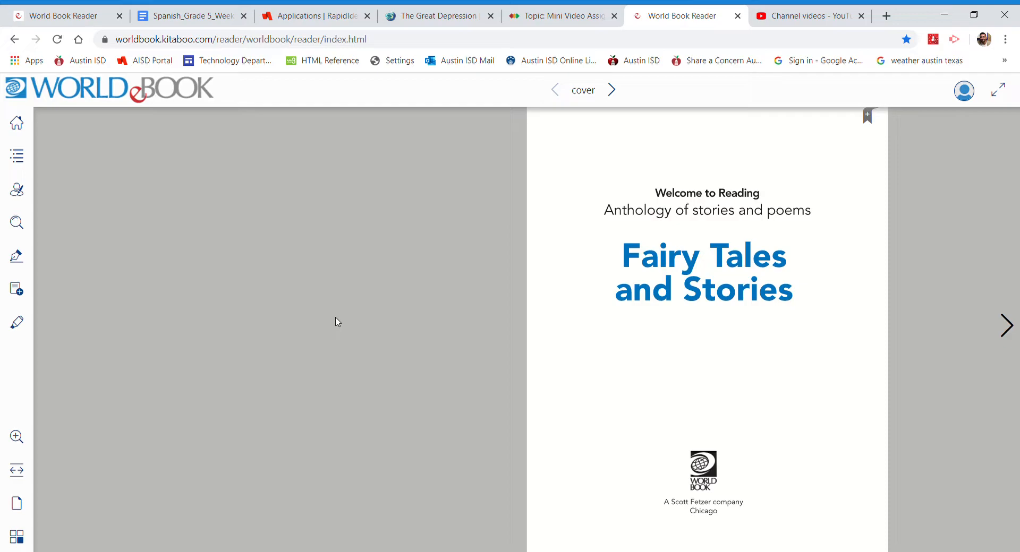
mouse_move(81, 158)
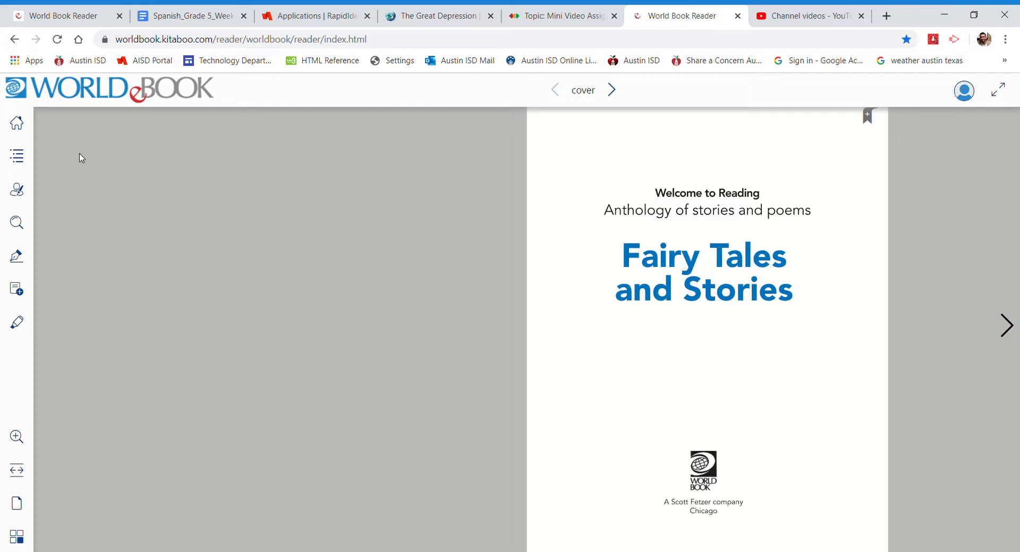
mouse_move(15, 124)
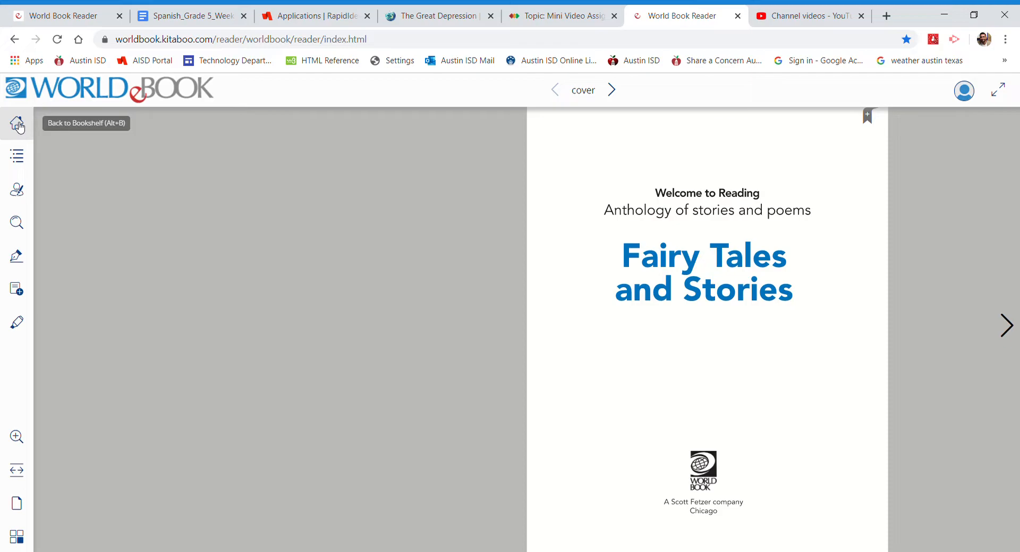
Show and hide the Contents panel several times to demonstrate the table of contents tool.
click(16, 157)
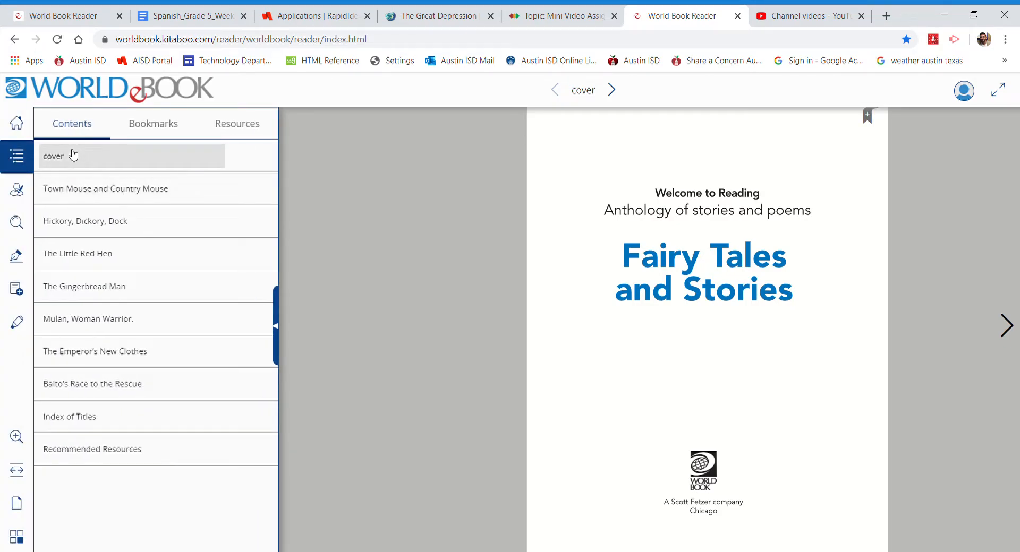
click(16, 156)
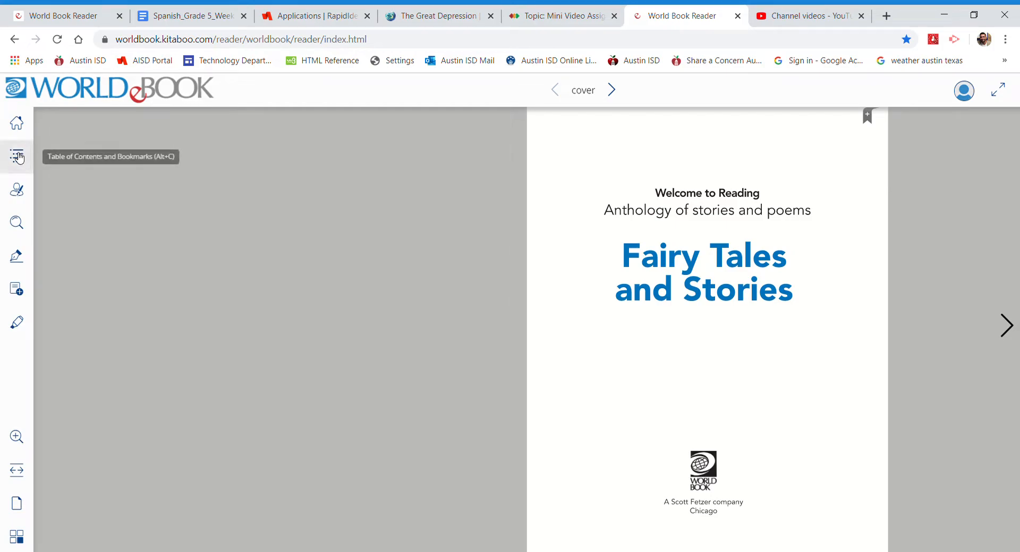
click(16, 157)
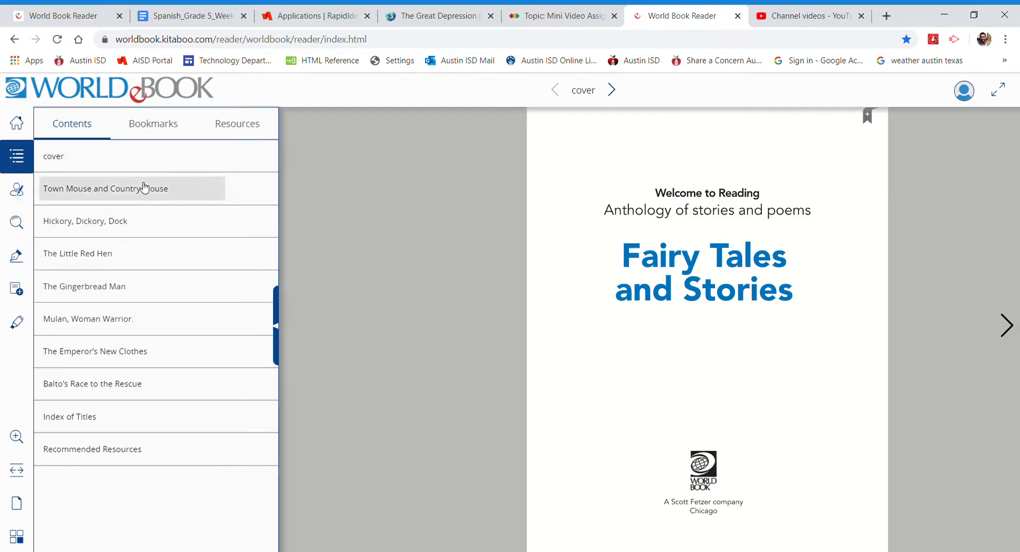
mouse_move(122, 298)
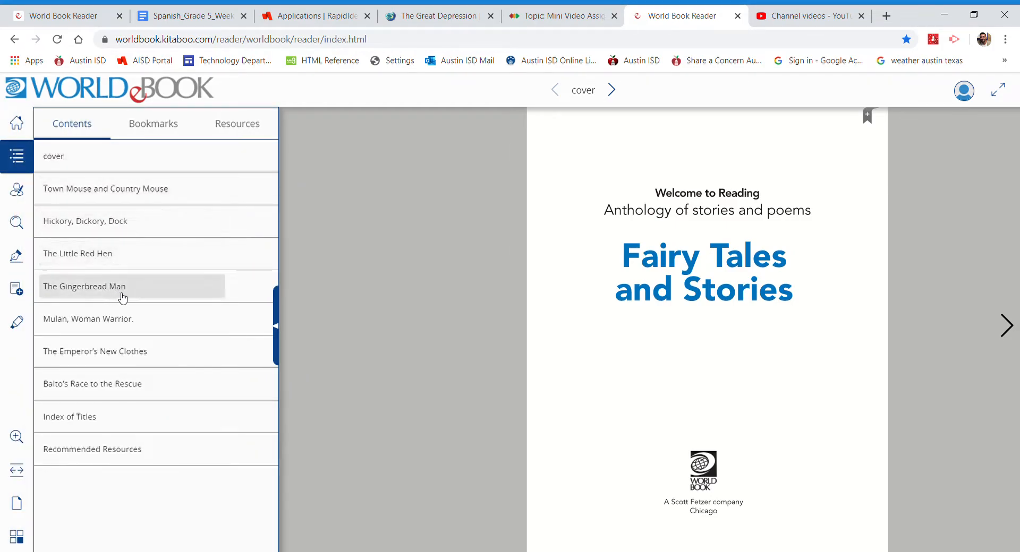
mouse_move(117, 413)
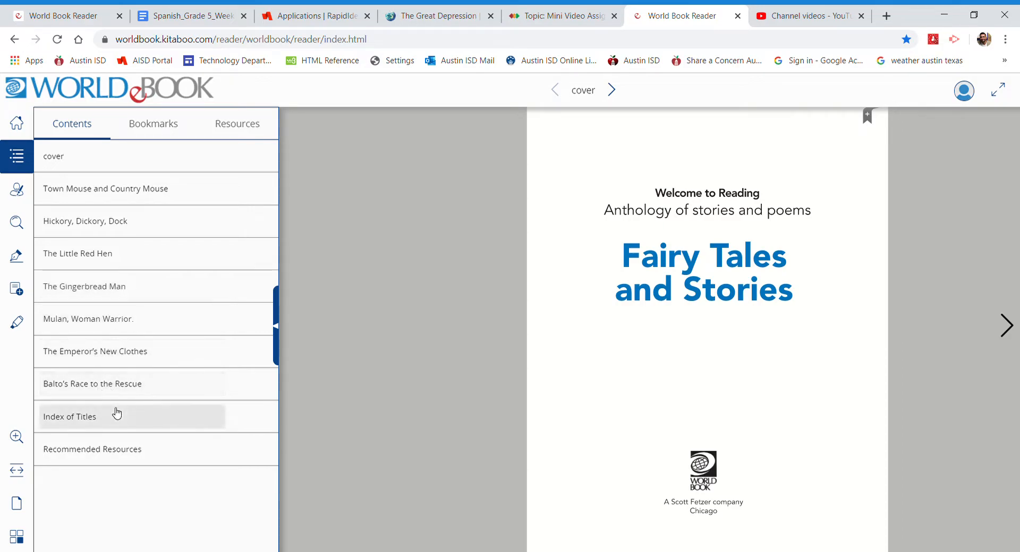
mouse_move(320, 338)
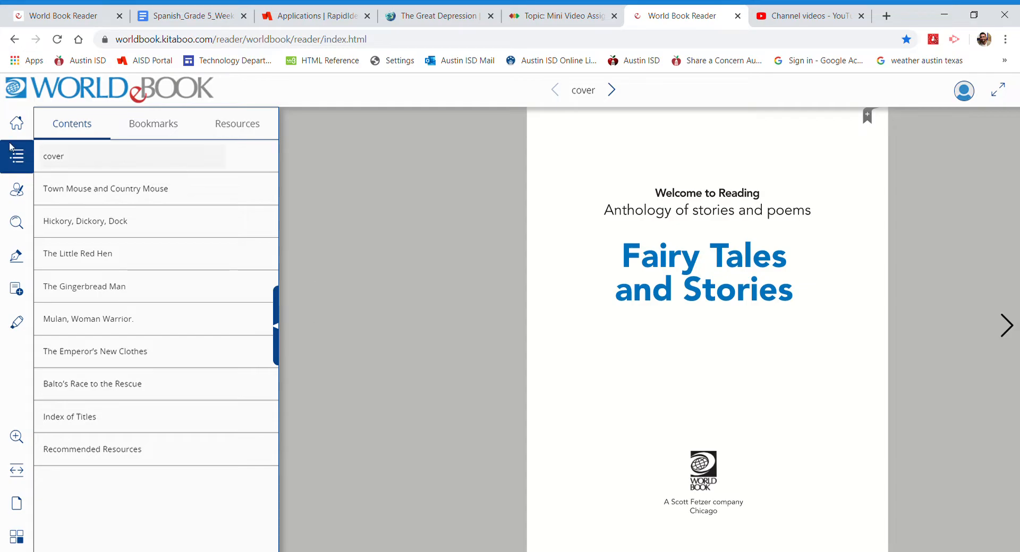
click(16, 156)
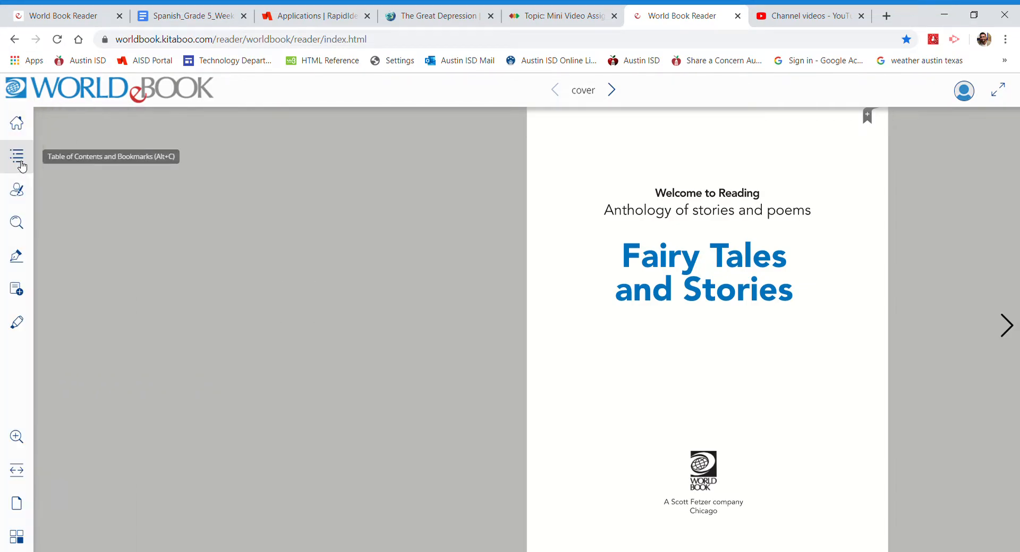
mouse_move(16, 190)
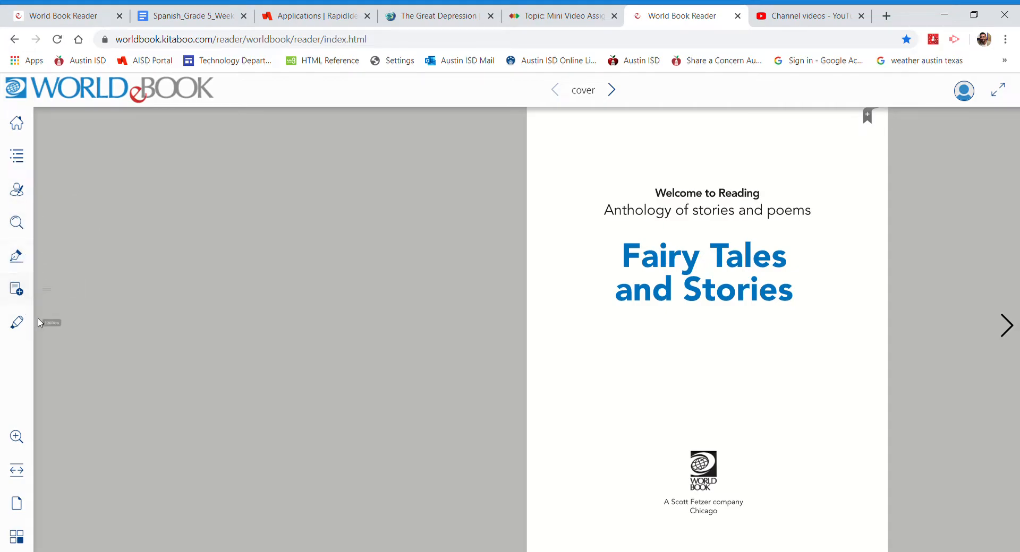
click(16, 156)
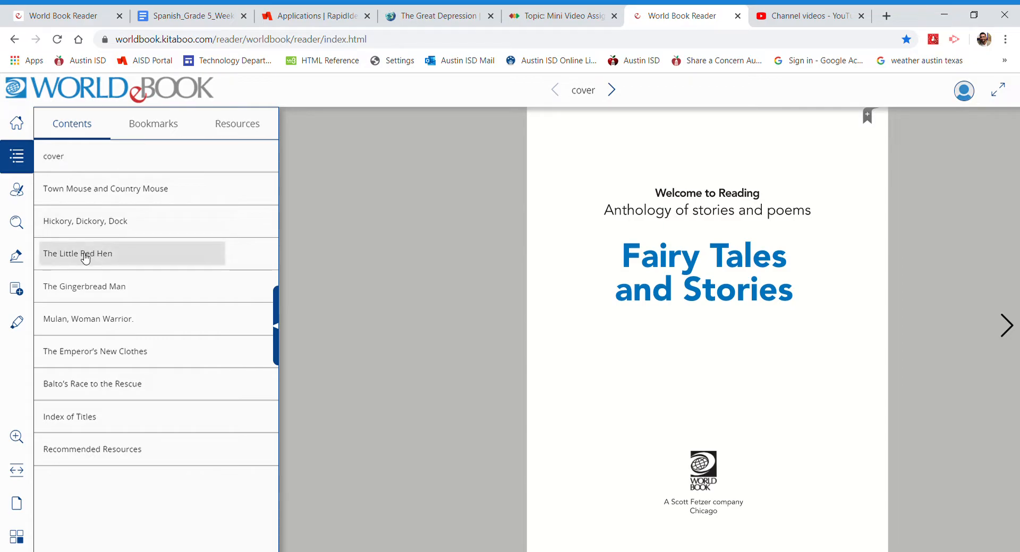
Jump to The Little Red Hen story spread on pages 20–21 from the Contents panel.
click(78, 254)
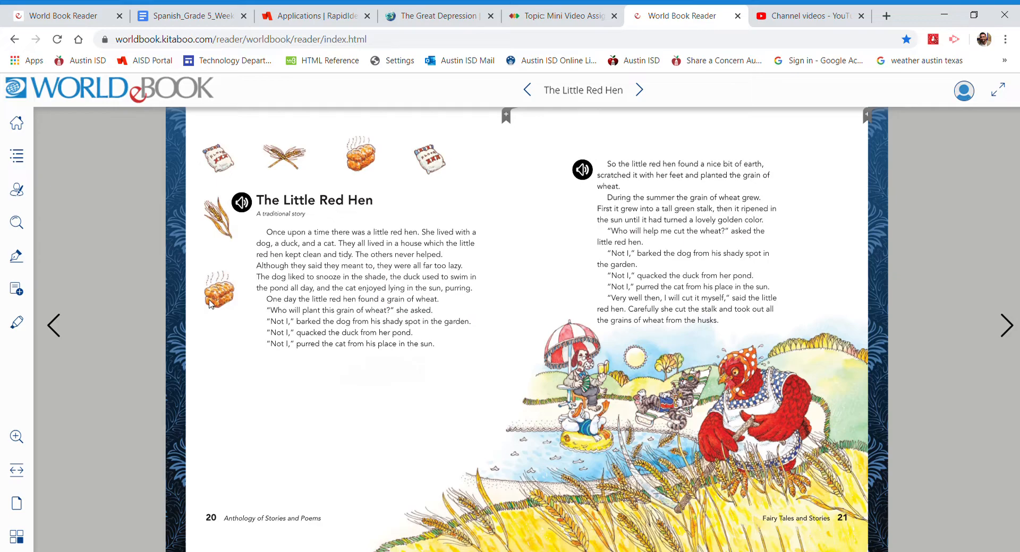
mouse_move(536, 226)
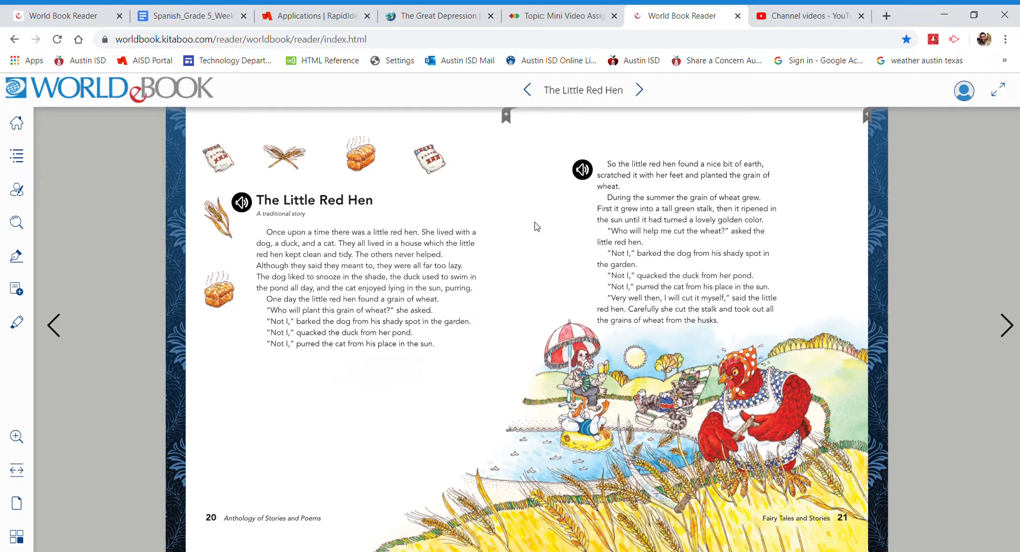
mouse_move(959, 285)
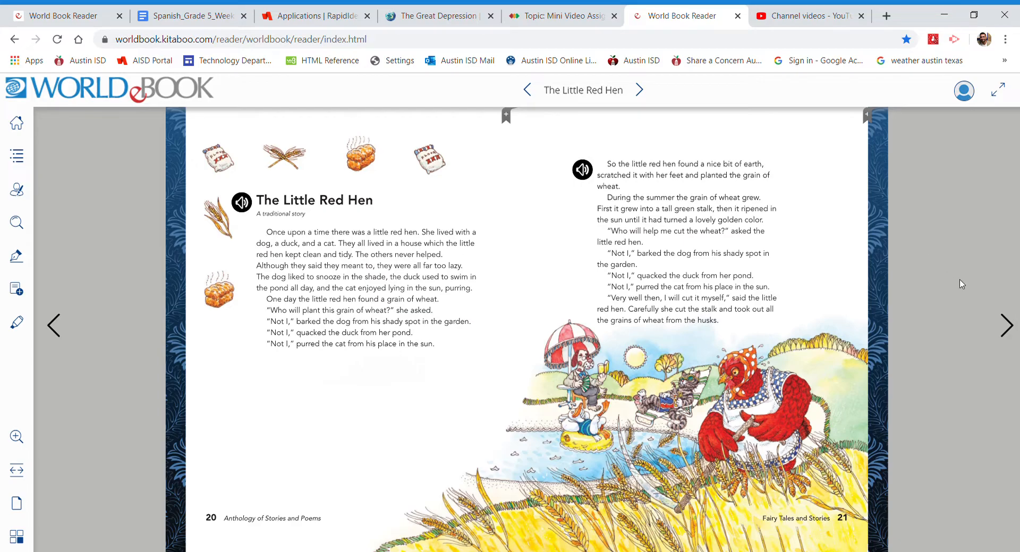
mouse_move(1009, 323)
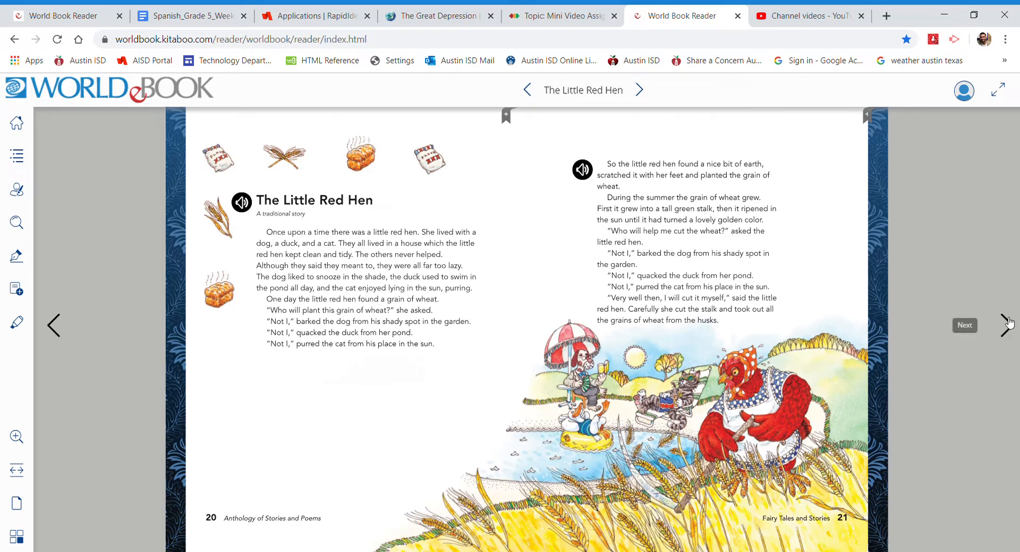
click(1002, 326)
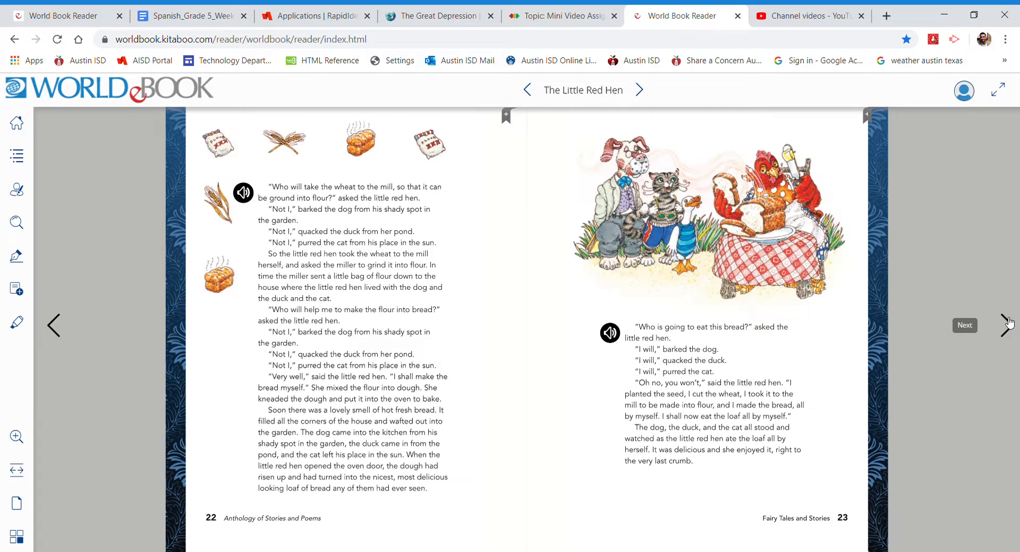
mouse_move(989, 244)
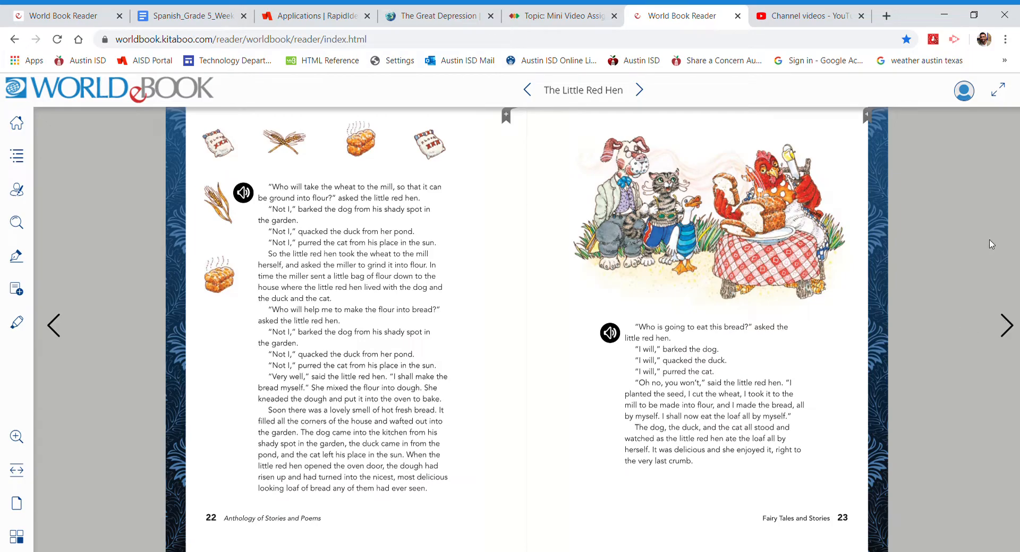
mouse_move(999, 219)
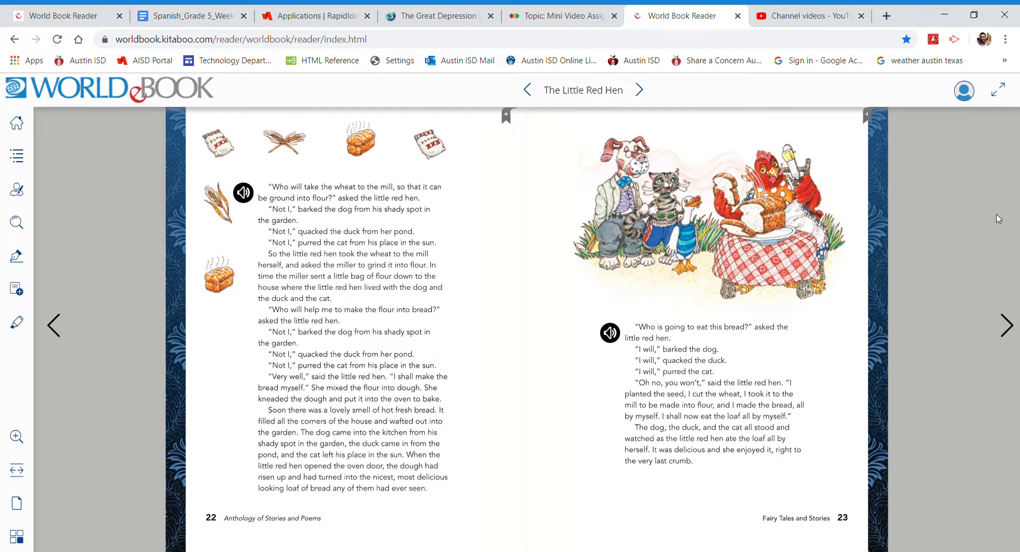